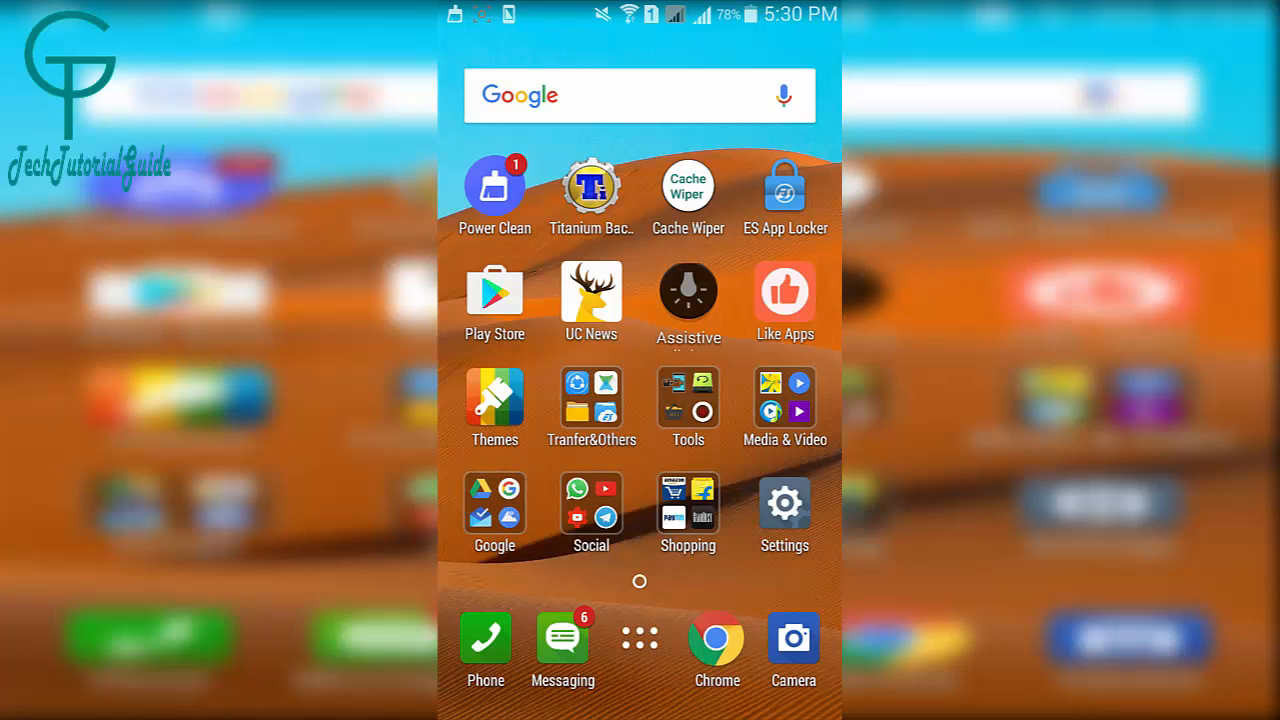
- Launch the locked Cache Wiper app and back out of its unlock-pattern prompt
{"action": "left_click", "coordinate": [639, 637]}
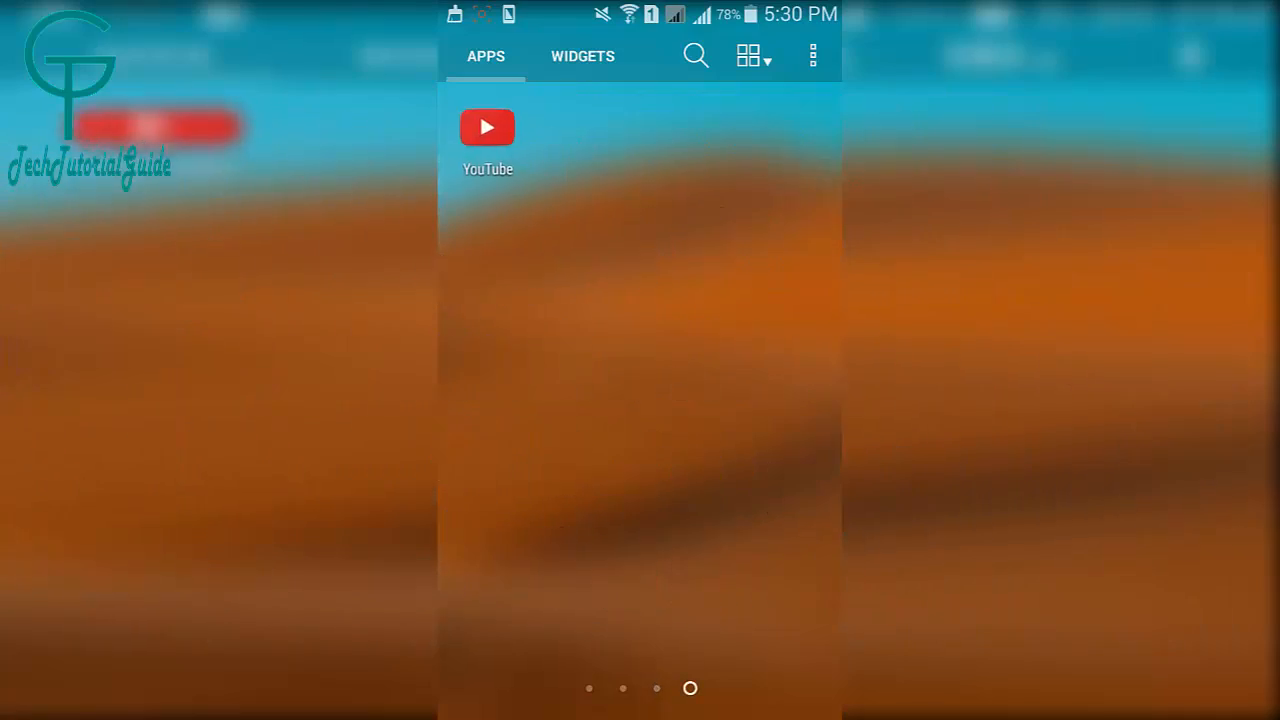
{"action": "scroll", "scroll_direction": "left", "scroll_amount": 3}
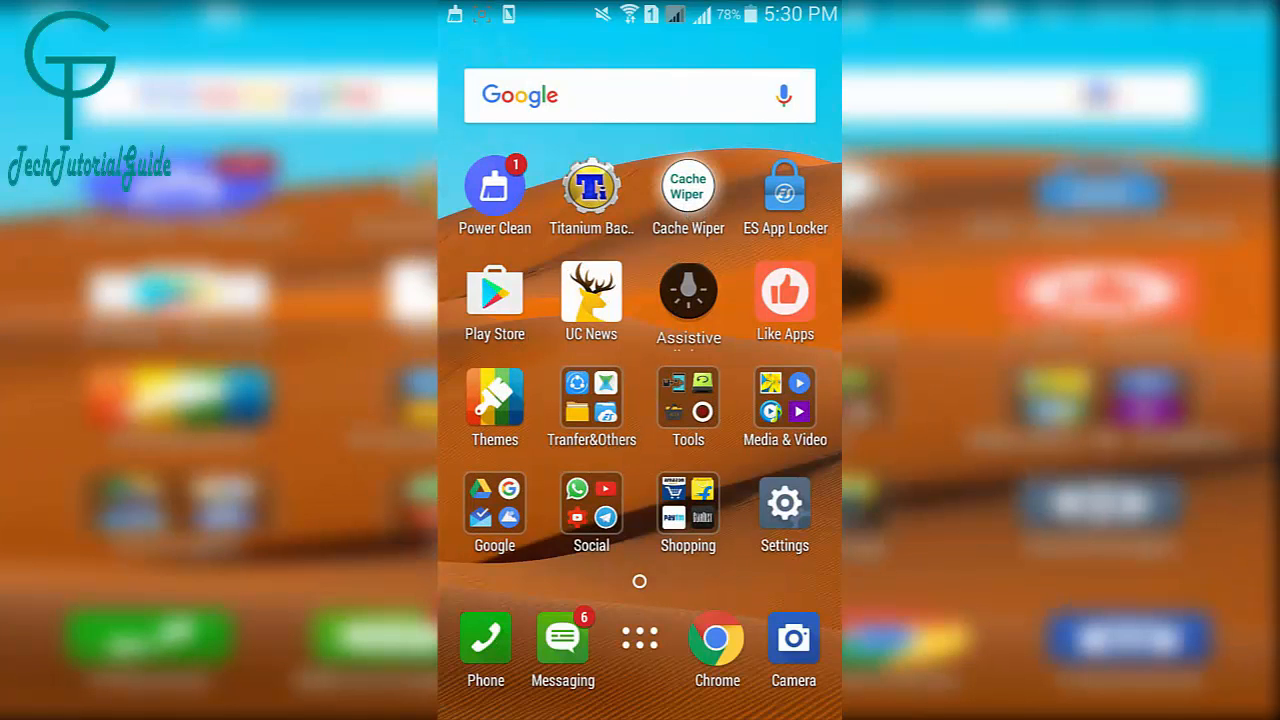
{"action": "left_click", "coordinate": [688, 185]}
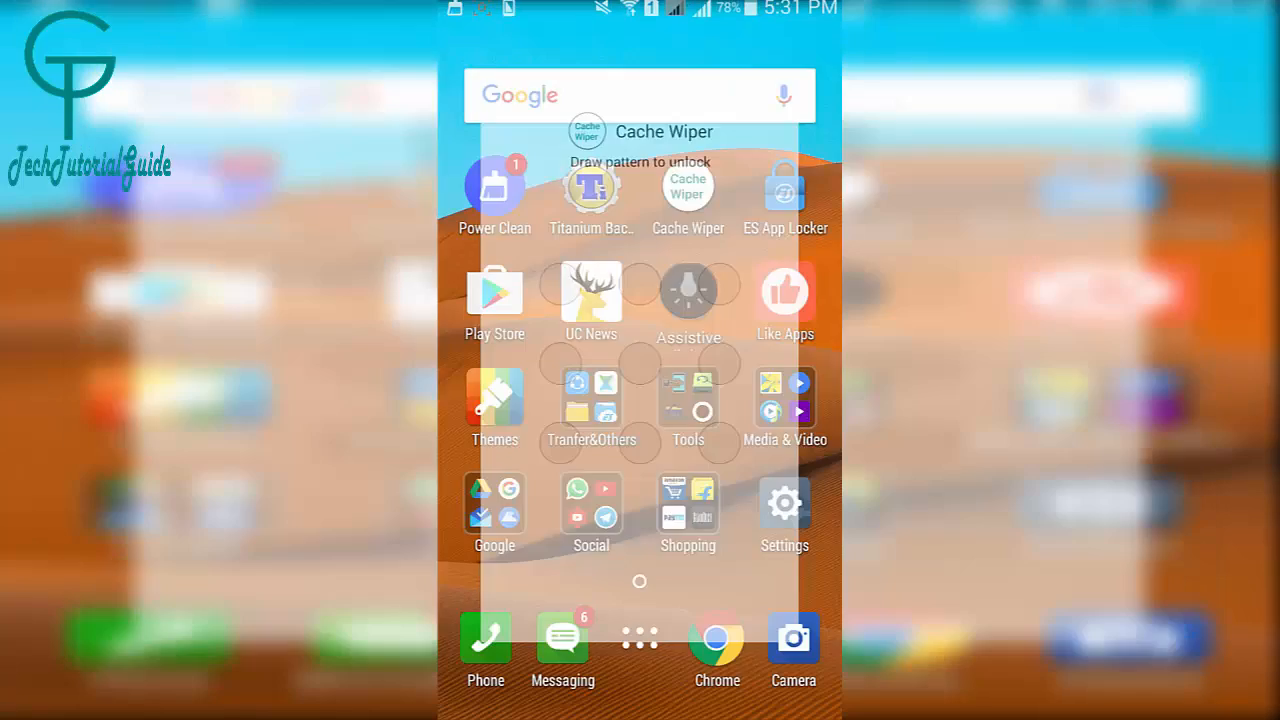
{"action": "left_click", "coordinate": [717, 638]}
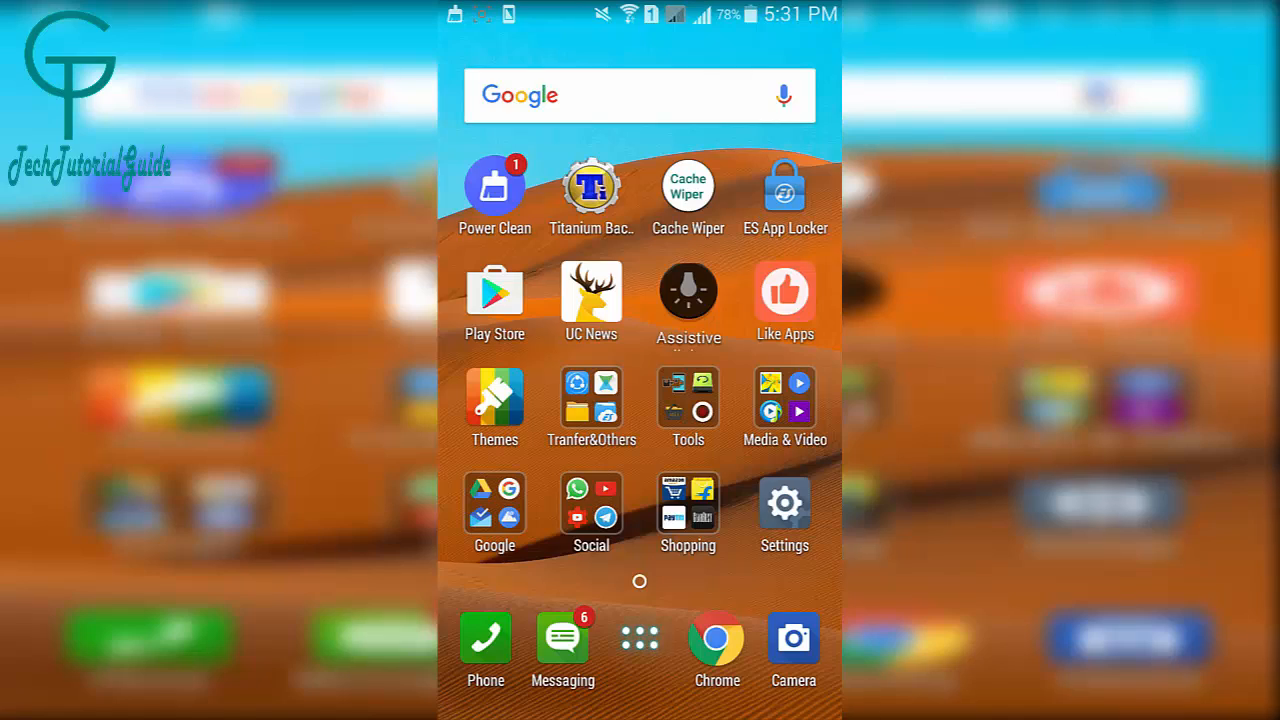
- Drag the ES App Locker shortcut onto App info to show its version 1.1.7 details
{"action": "left_click", "coordinate": [639, 638]}
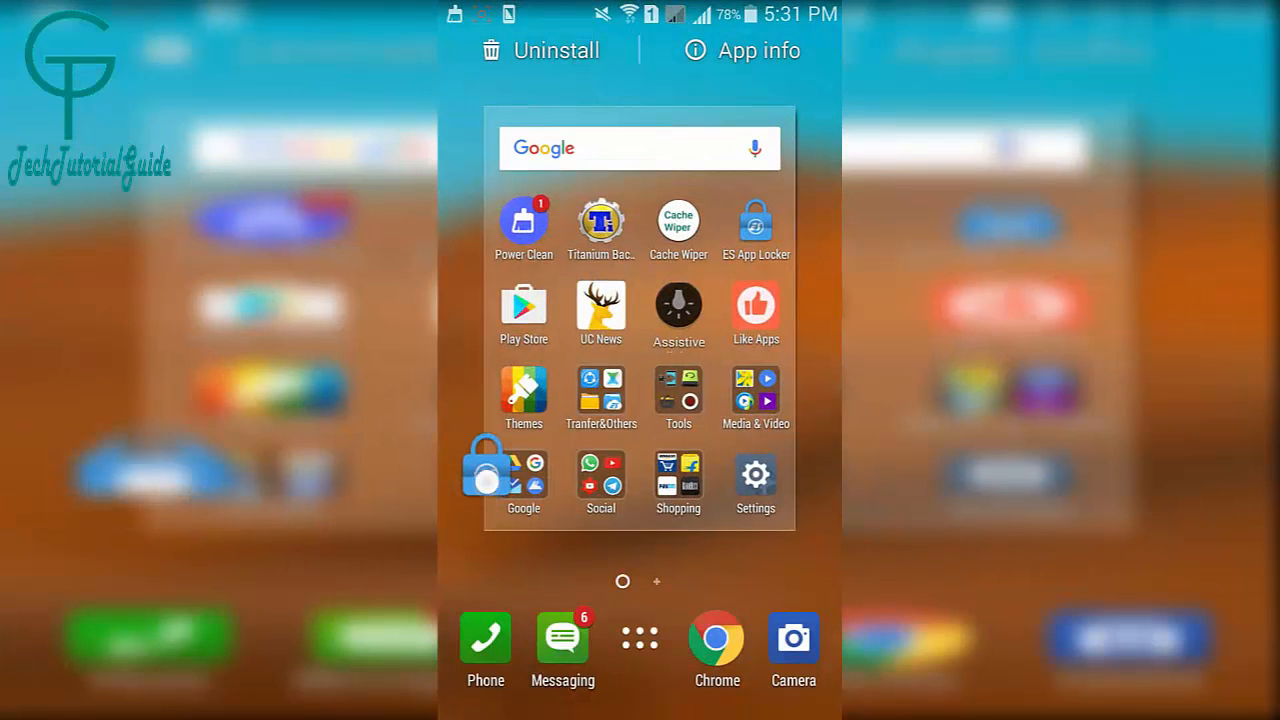
{"action": "left_click", "coordinate": [742, 50]}
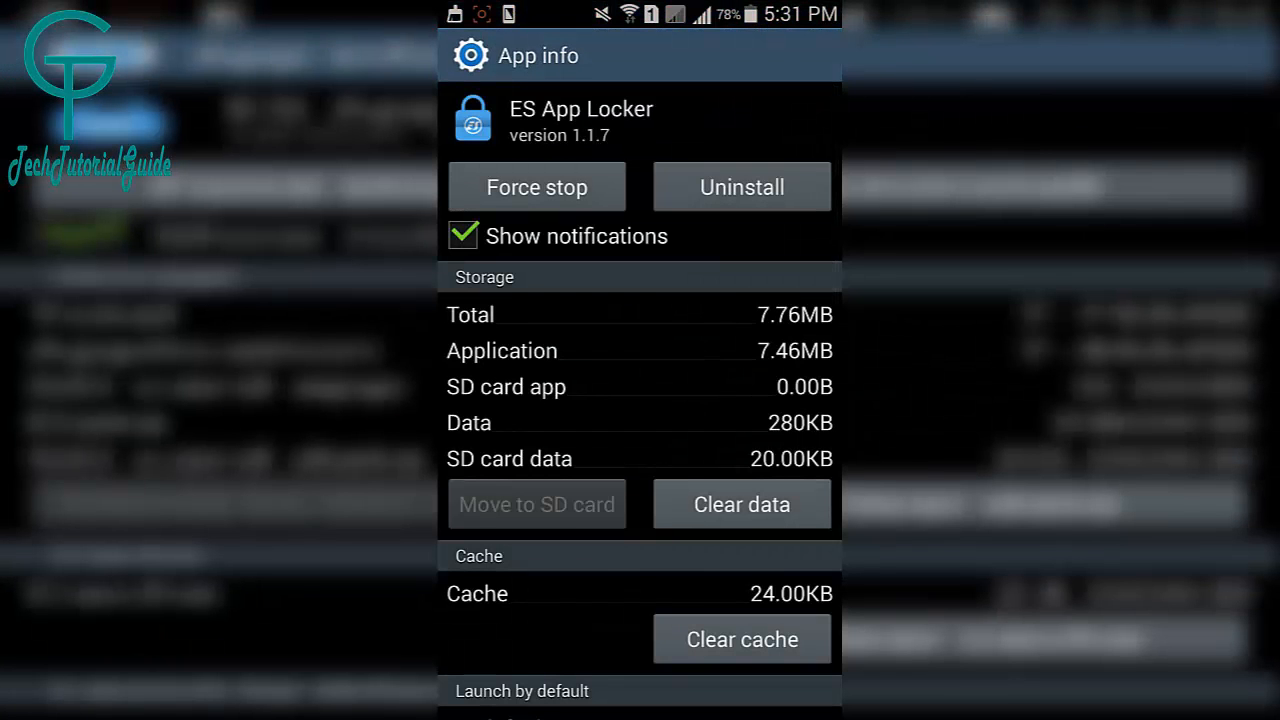
- Force-stop ES App Locker and confirm the warning dialog
{"action": "left_click", "coordinate": [536, 186]}
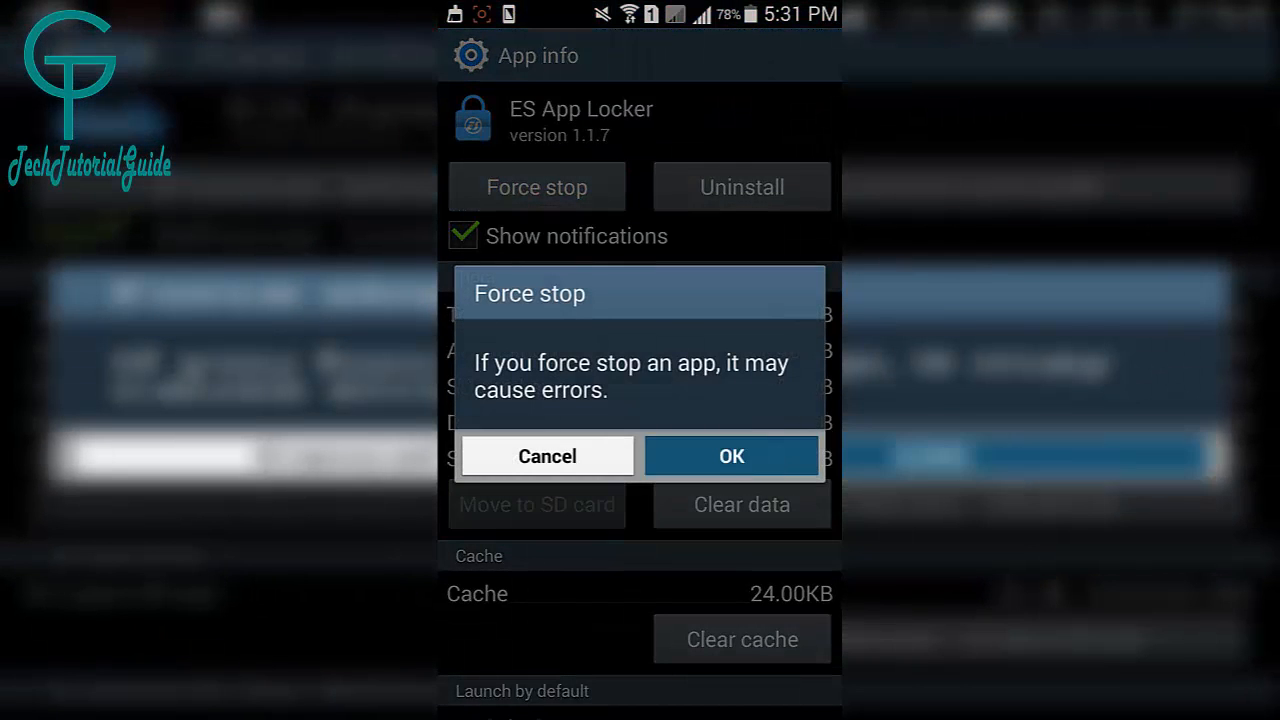
{"action": "left_click", "coordinate": [732, 455]}
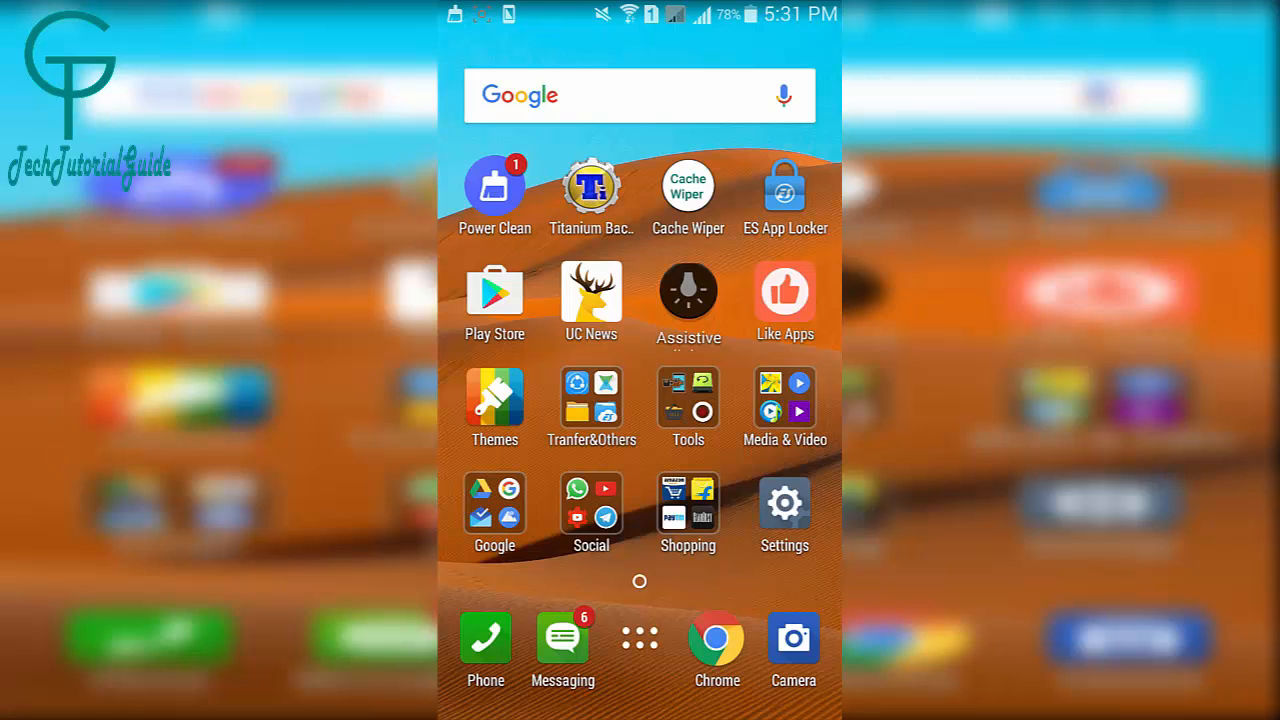
- Confirm Chrome opens without a pattern, then relaunch ES App Locker to restore its lock prompt
{"action": "left_click", "coordinate": [688, 185]}
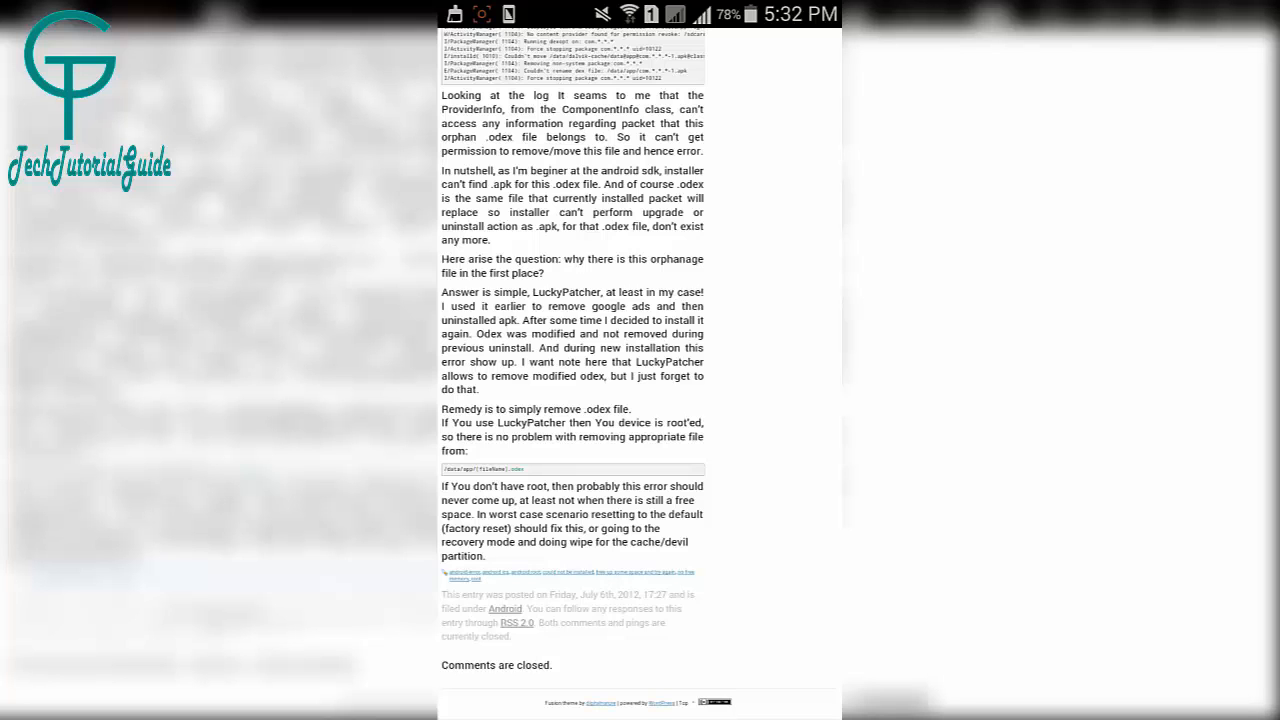
{"action": "key", "text": "Home"}
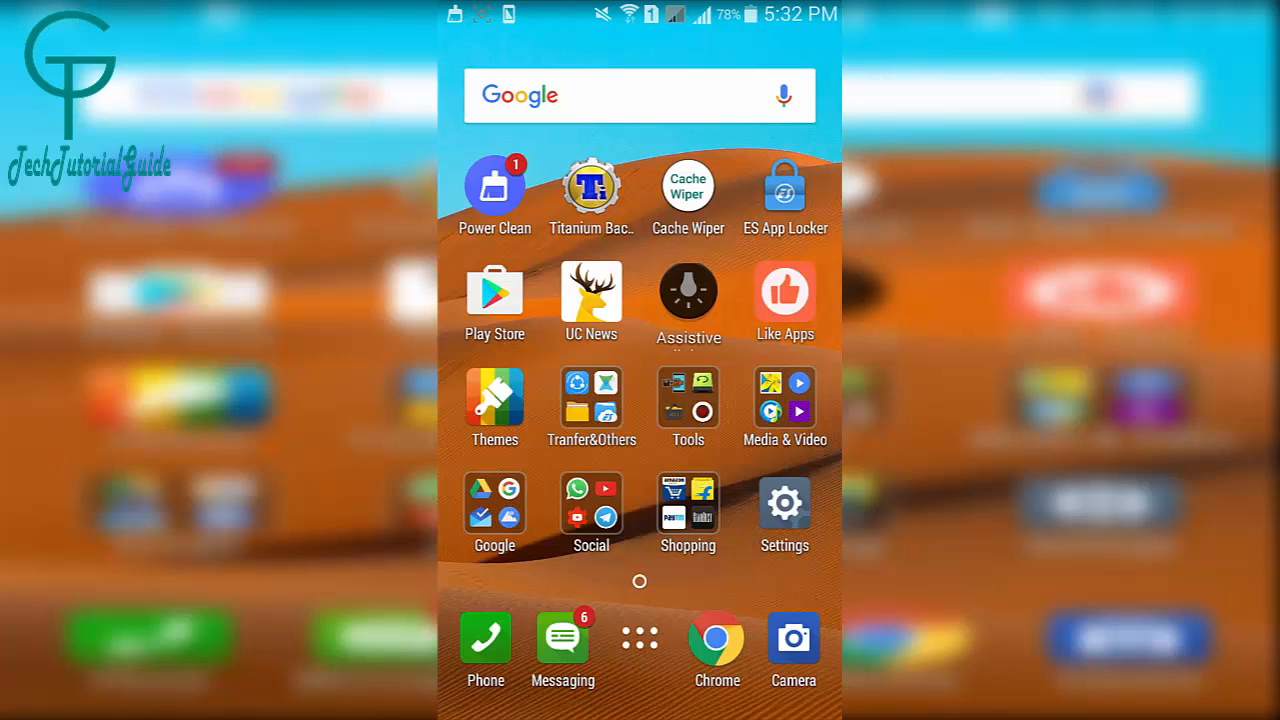
{"action": "left_click", "coordinate": [785, 185]}
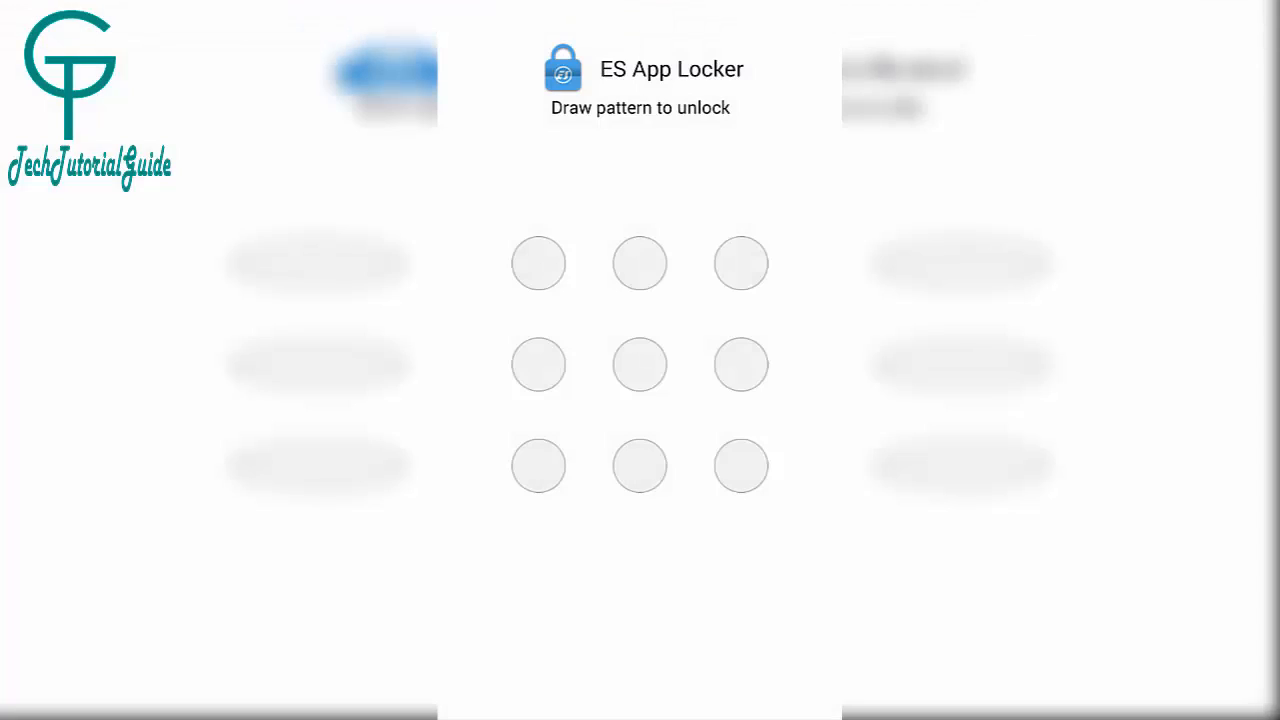